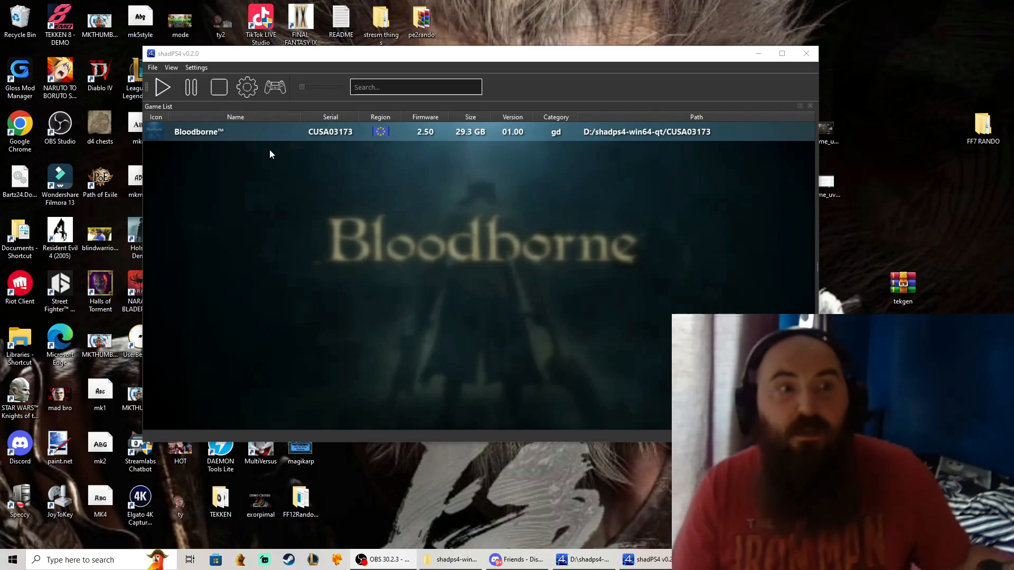
mouse_move(222, 195)
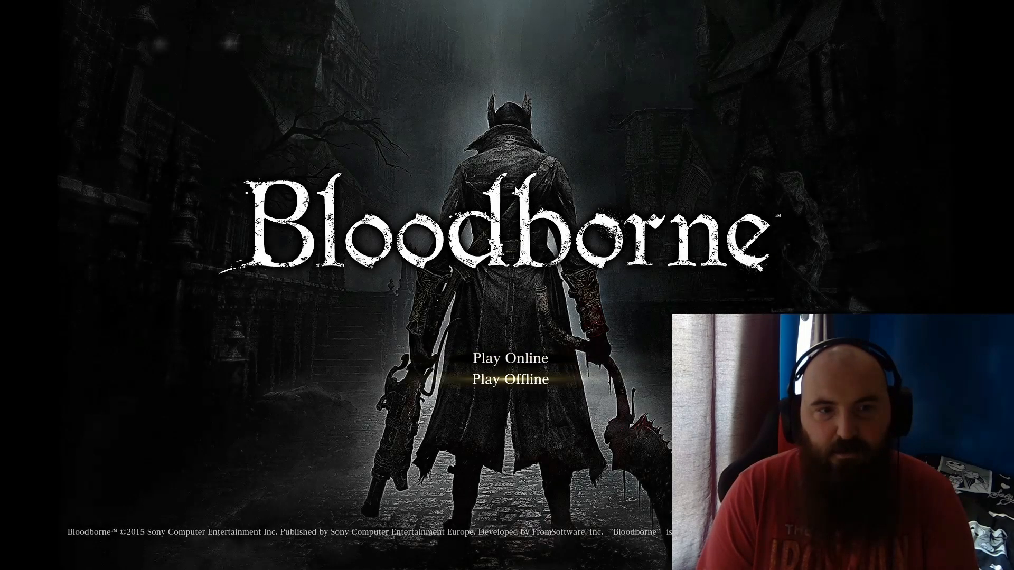
Choose Play Offline, accept the offline notice and start a New Game from the title menu
click(509, 379)
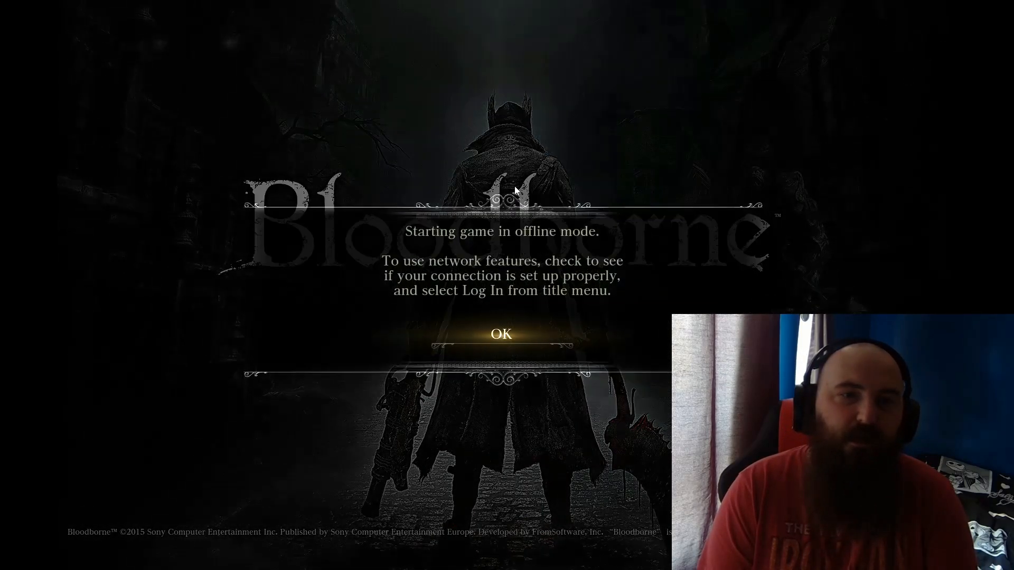
click(501, 334)
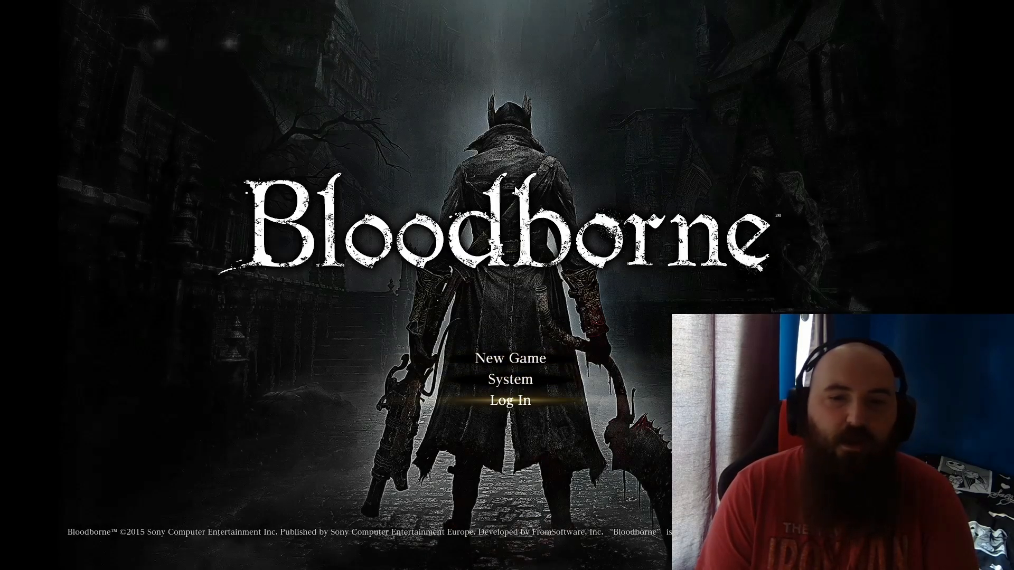
click(510, 380)
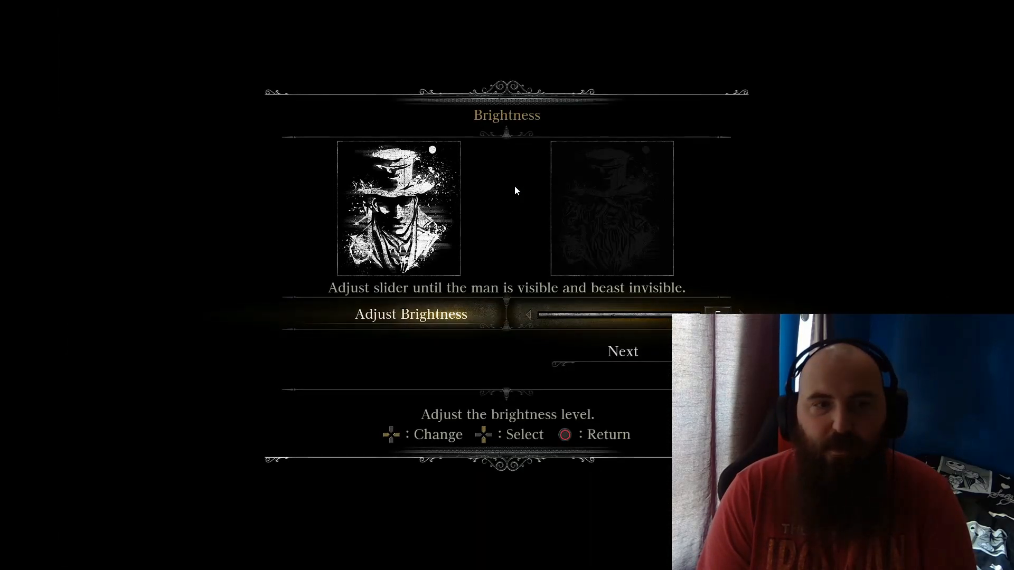
Keep default brightness via Next, confirm it, and move on through the Controls settings
key(Down)
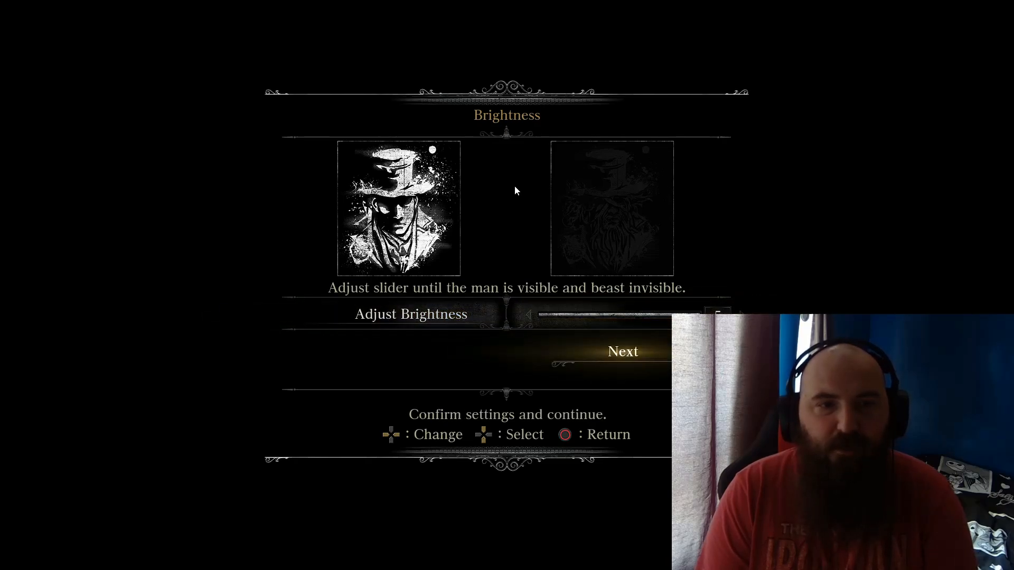
click(622, 351)
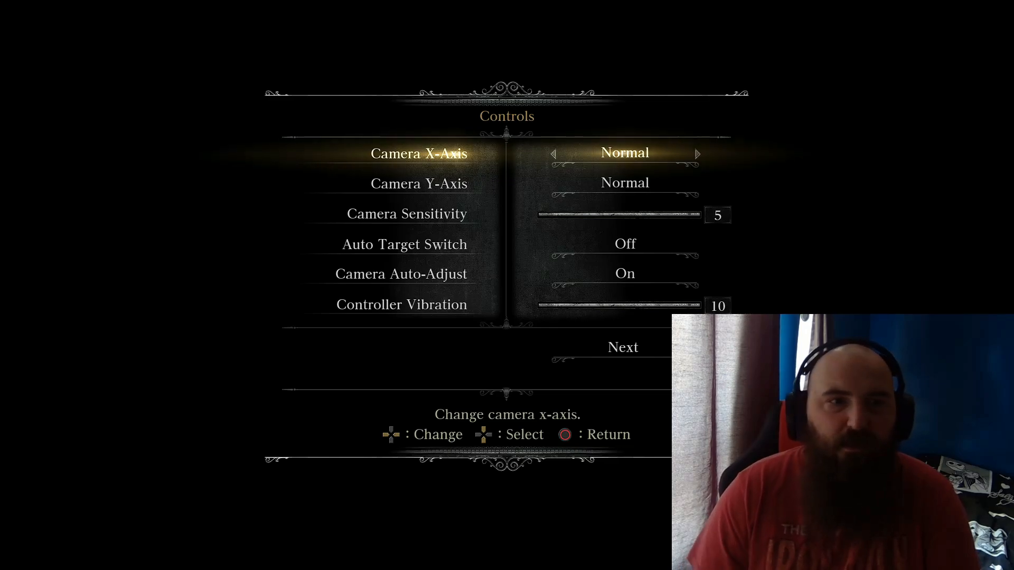
key(down)
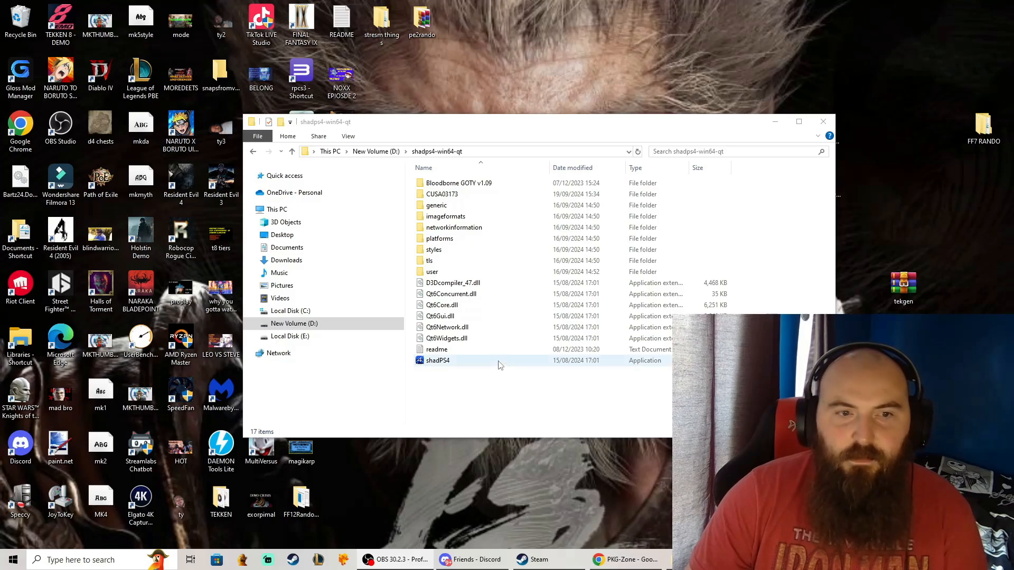
Relaunch shadPS4.exe and play Bloodborne from the game list
double_click(438, 361)
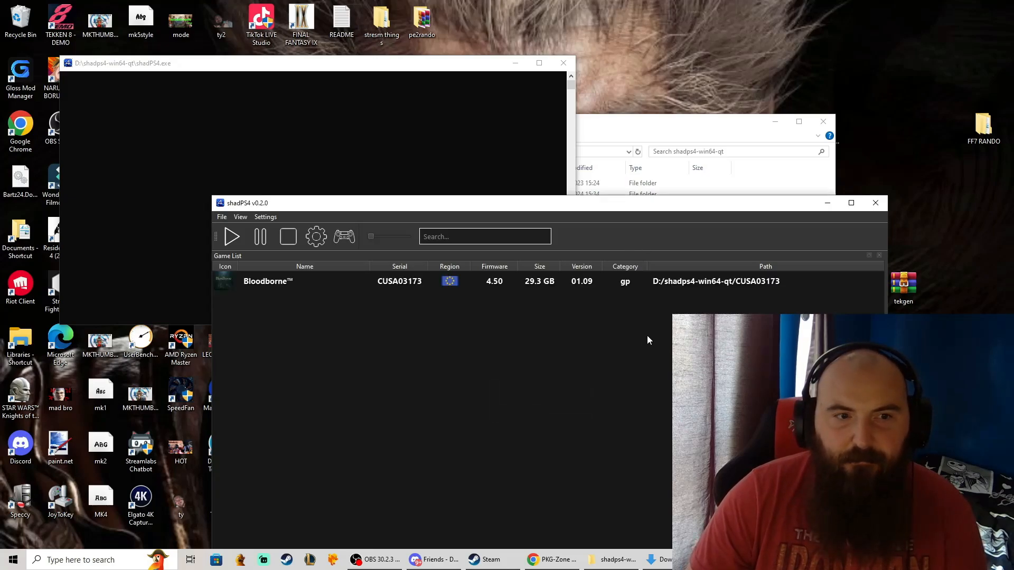
mouse_move(851, 203)
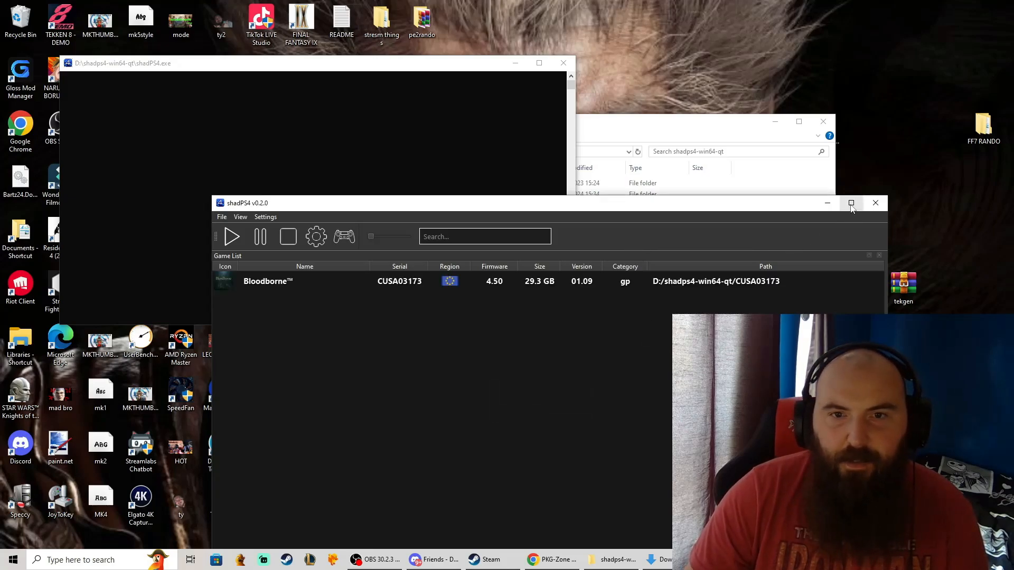
click(851, 203)
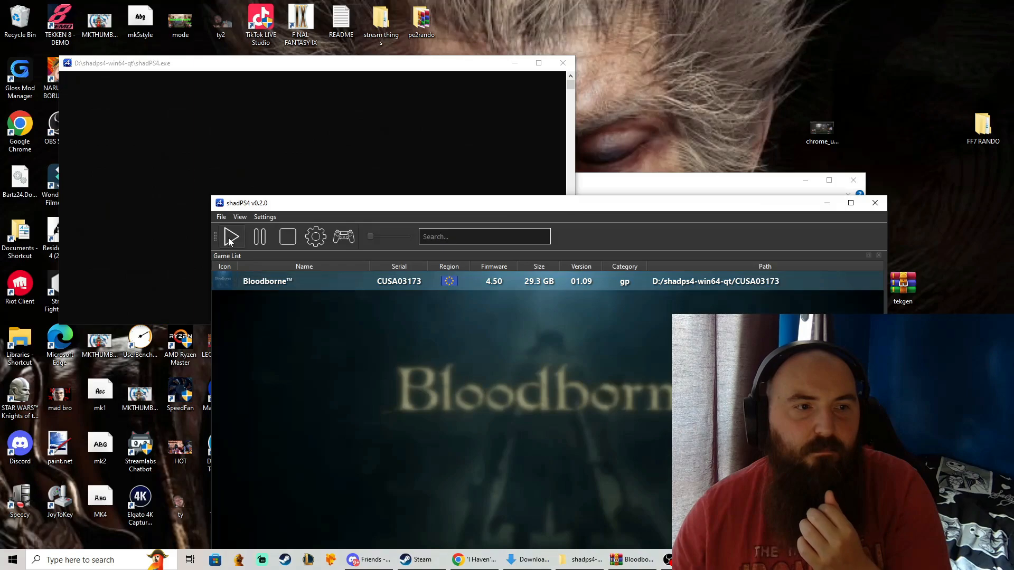
Focus the Bloodborne window and let it load to the main title menu
click(231, 236)
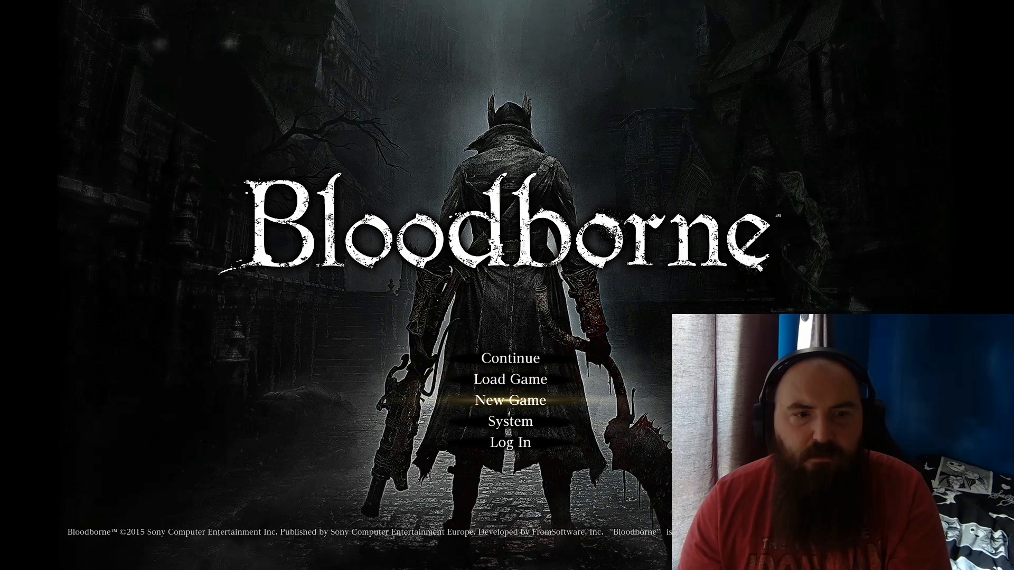
Start a New Game and Finish the contract for character shadPS4, raising Finalise contract?
click(509, 400)
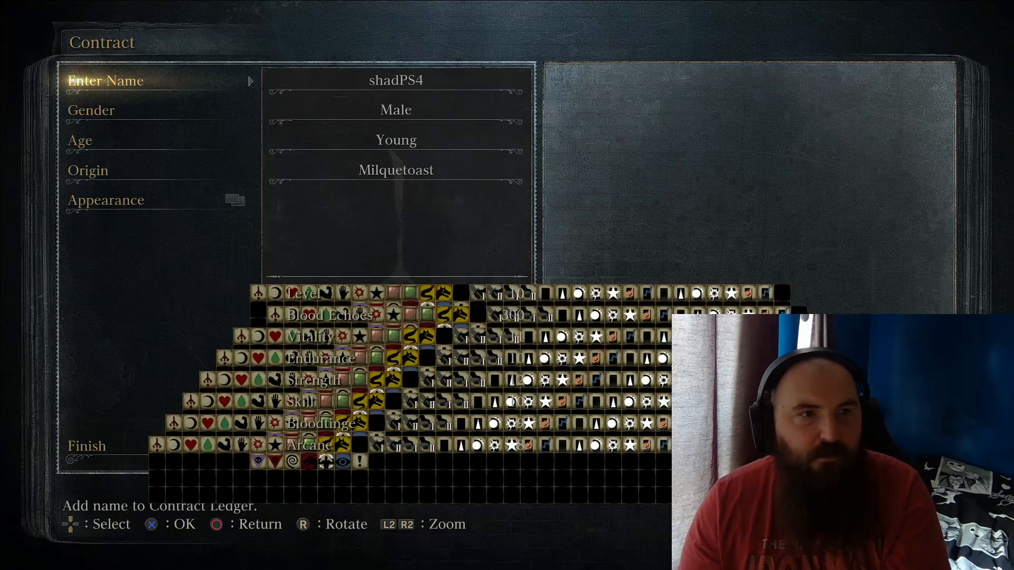
click(86, 446)
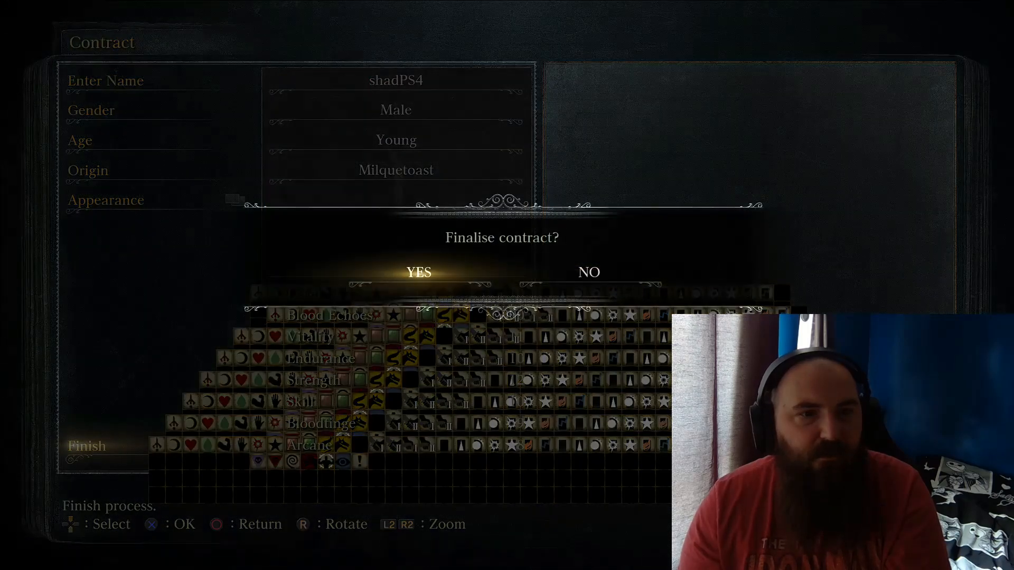